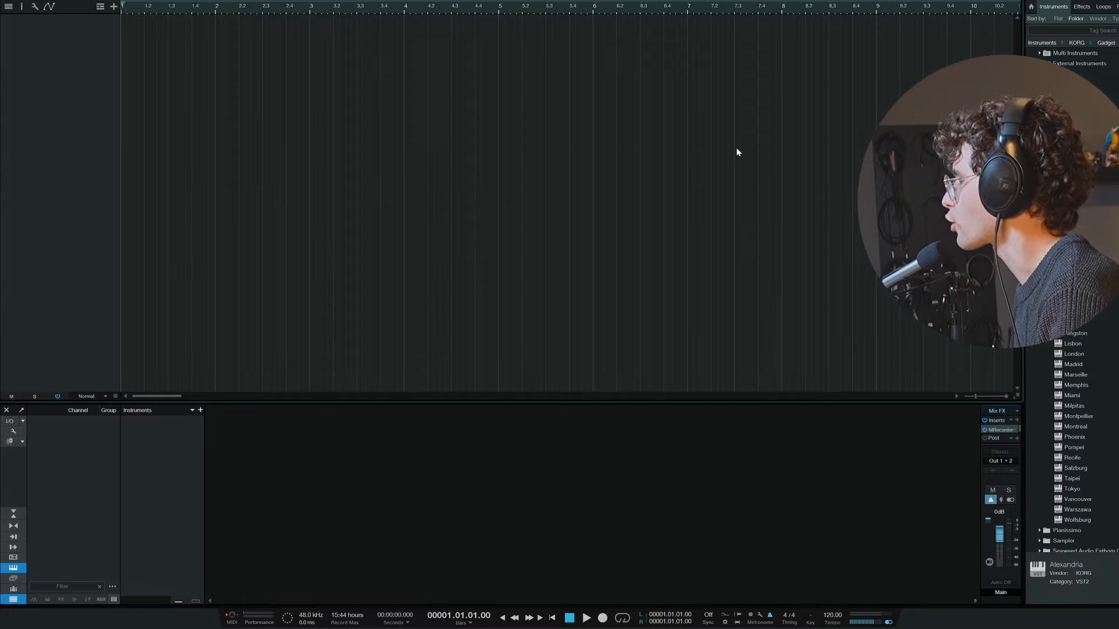
# Load the Alexandria organ as an instrument track and switch its Rotation off Fast.
pyautogui.doubleClick(1066, 569)
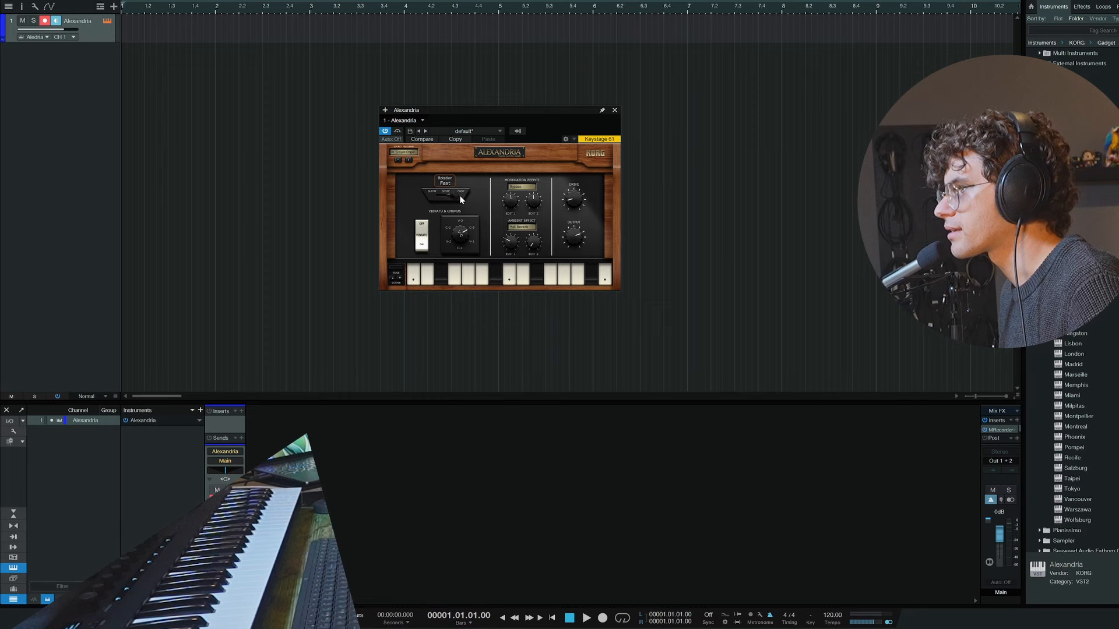
pyautogui.click(446, 192)
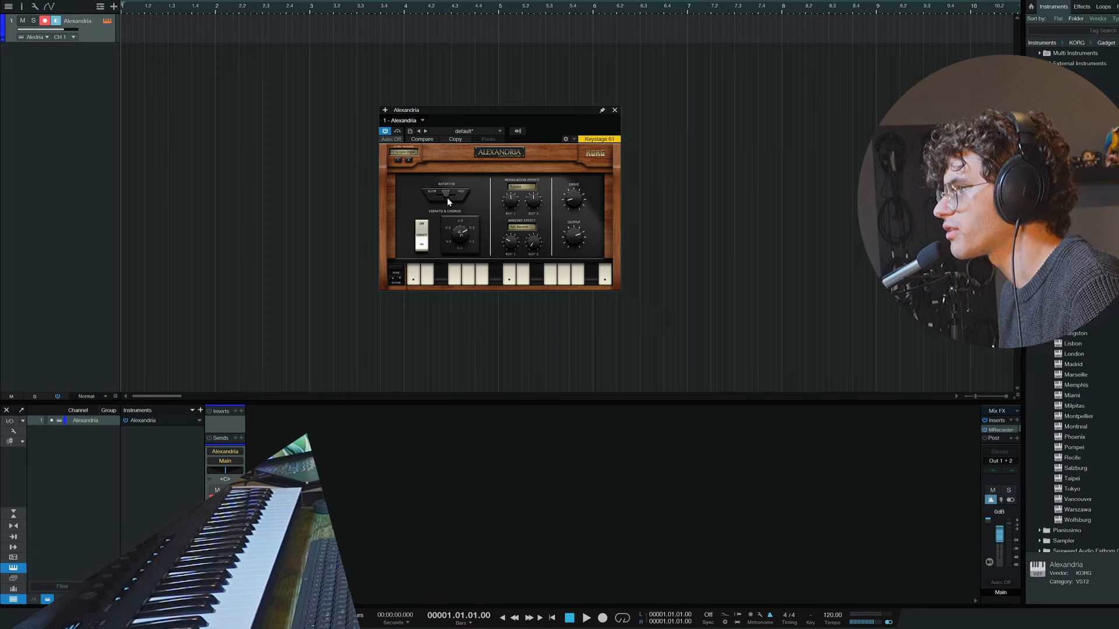